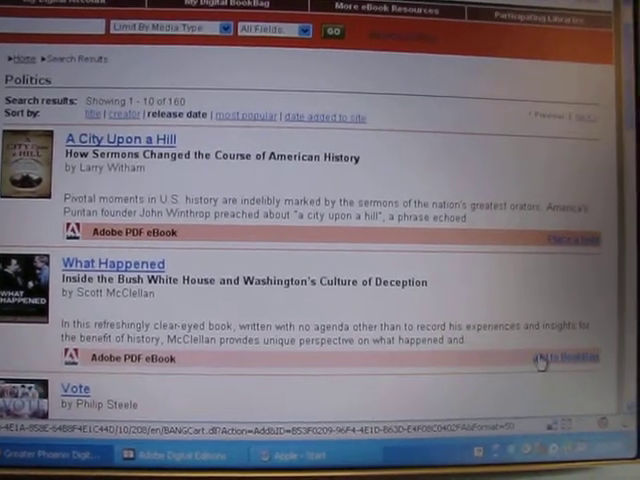
Add 'What Happened' to the BookBag and proceed to checkout.
left_click(565, 357)
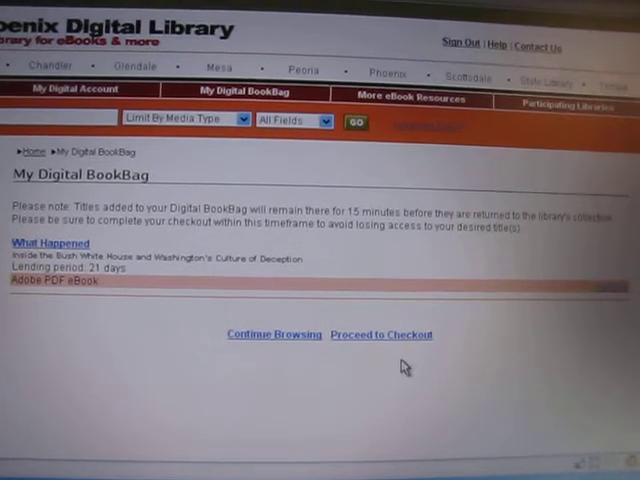
left_click(380, 335)
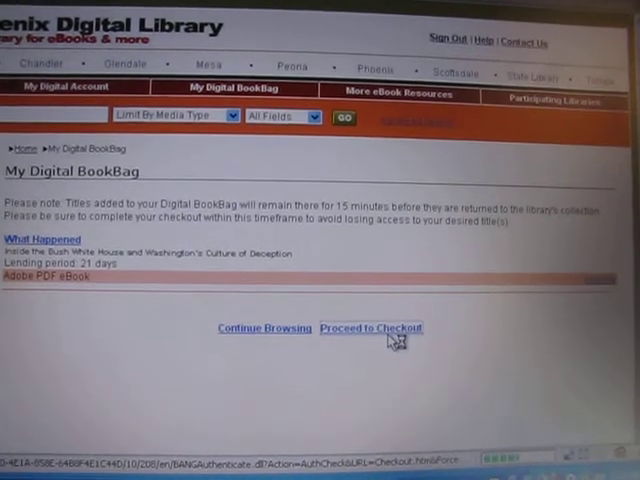
Review the checkout and confirm checking out 'What Happened' as an Adobe PDF eBook.
left_click(371, 328)
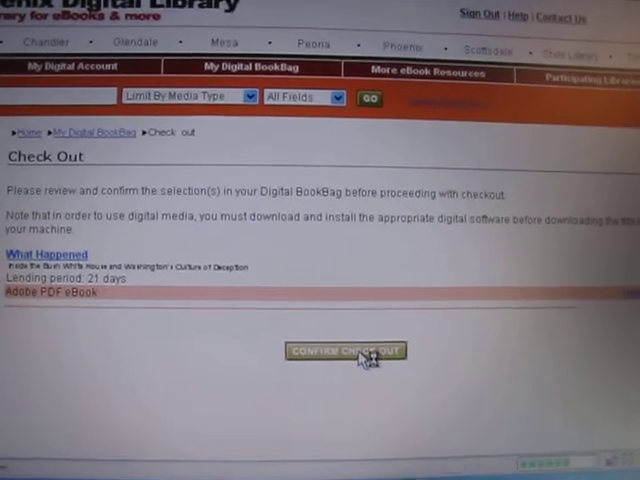
left_click(345, 350)
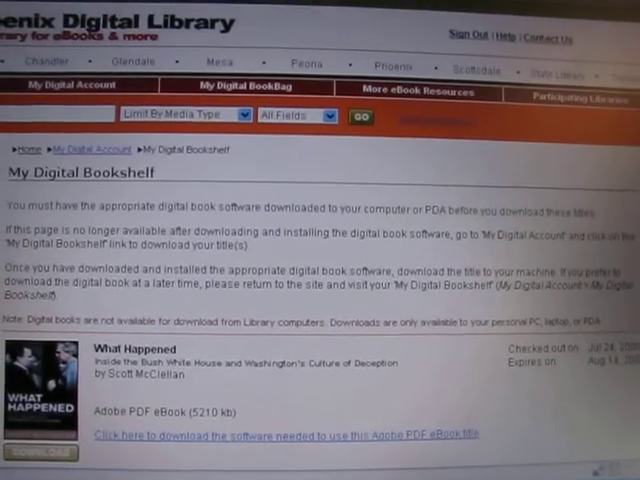
scroll("down", 3)
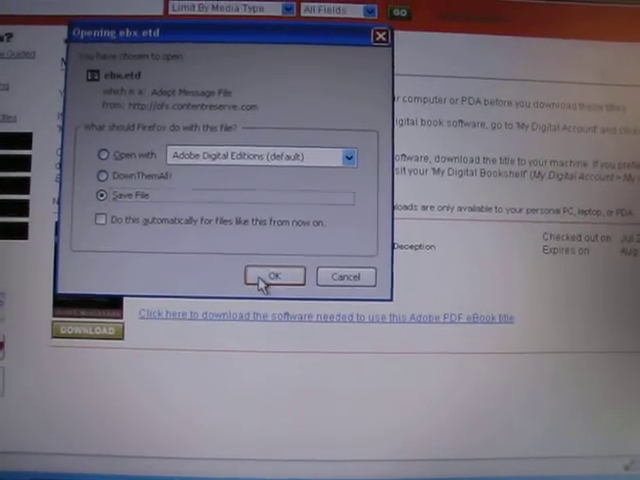
Save the ebx.etd file and browse the available save locations.
left_click(275, 276)
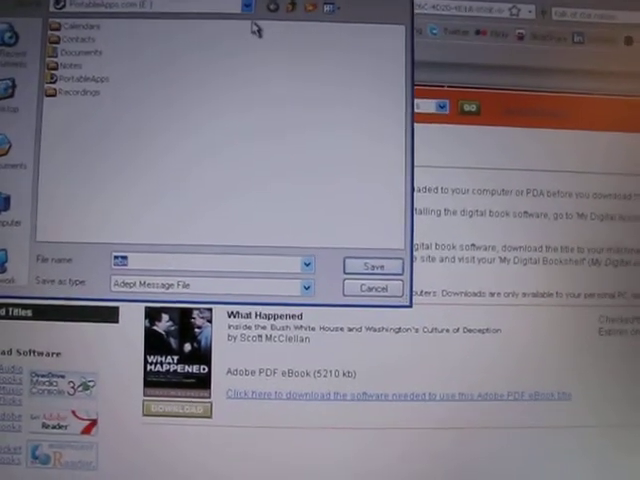
left_click(245, 7)
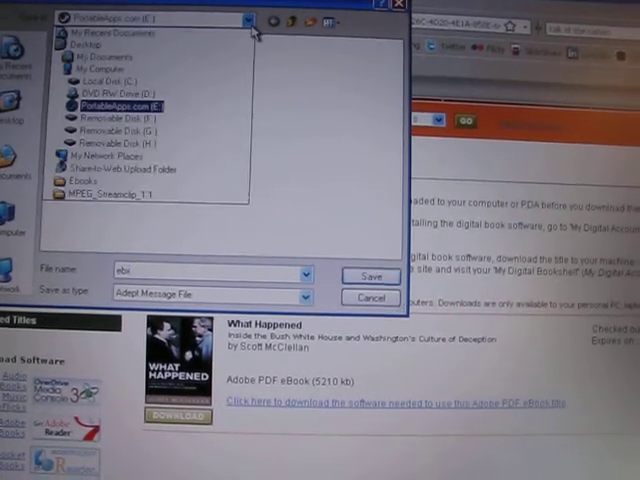